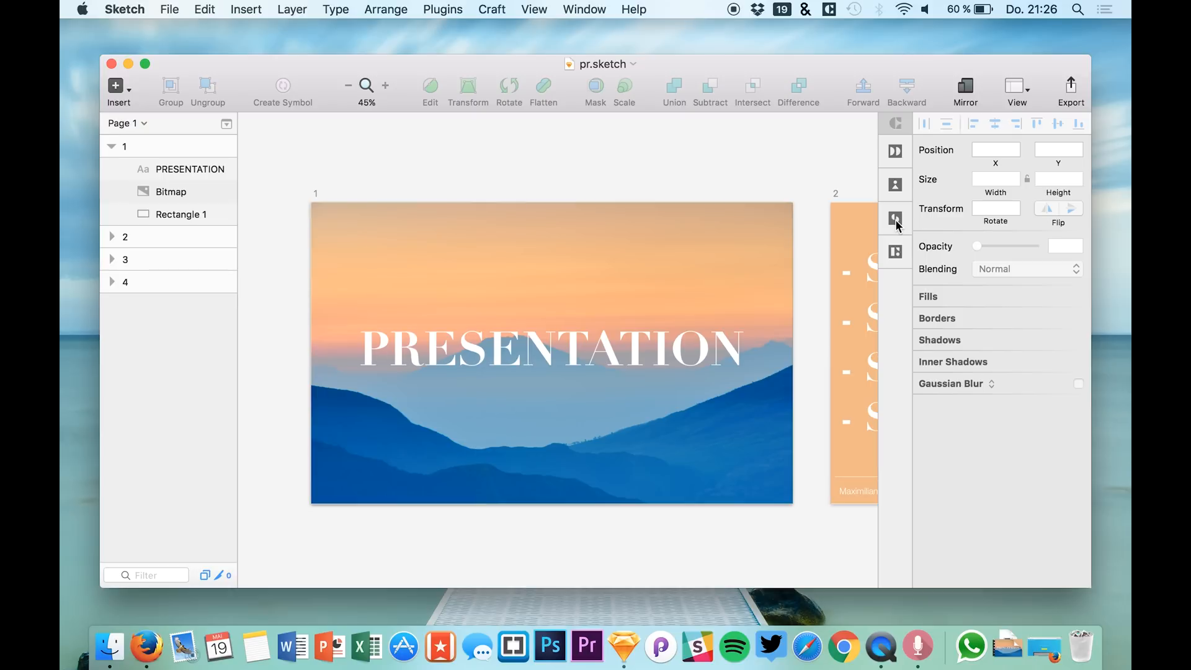
Check the Magic Presenter page in the browser, then return to the slide deck in Sketch
{"action": "left_click", "coordinate": [147, 646]}
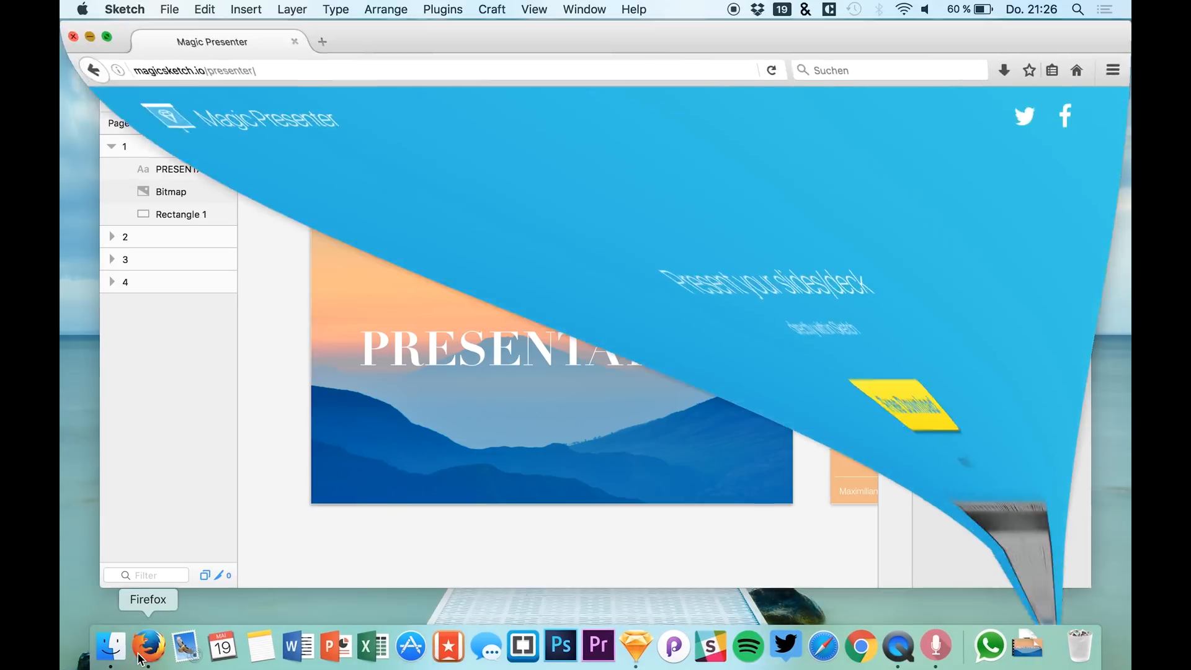
{"action": "left_click", "coordinate": [149, 647]}
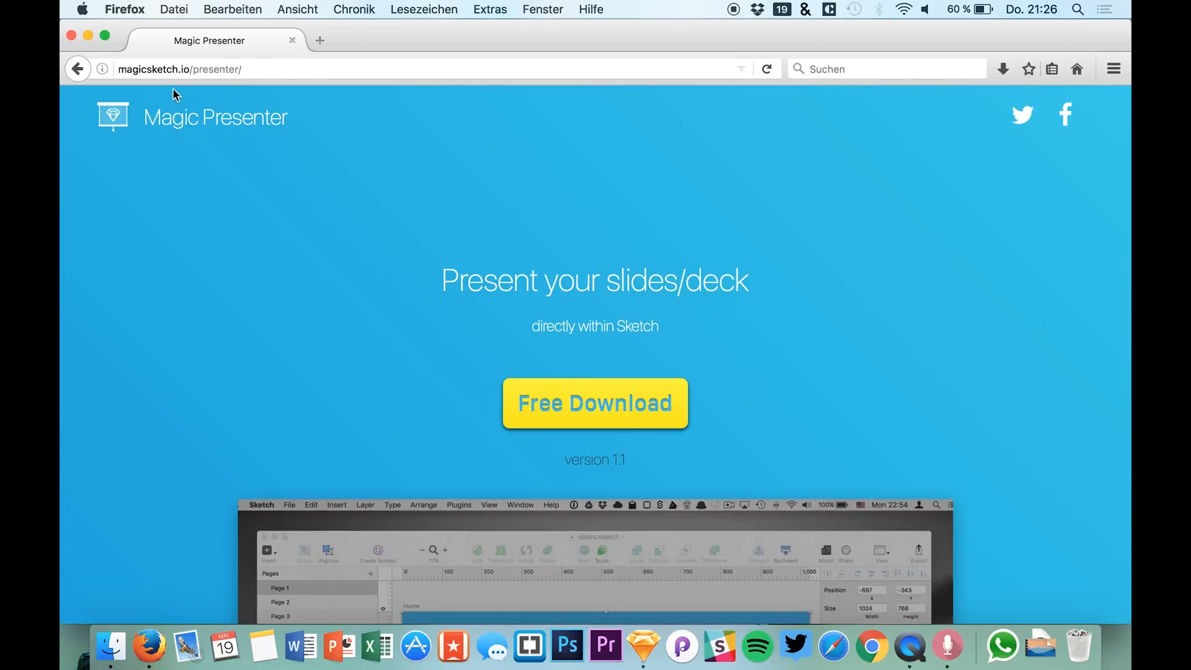
{"action": "mouse_move", "coordinate": [192, 82]}
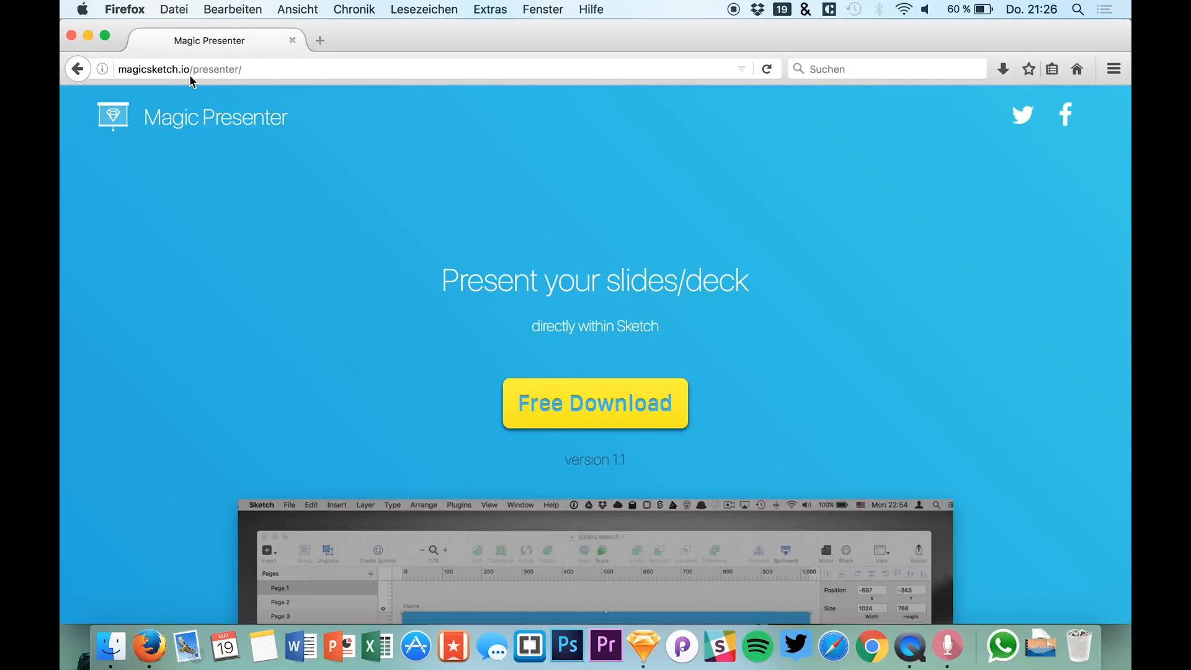
{"action": "mouse_move", "coordinate": [131, 40]}
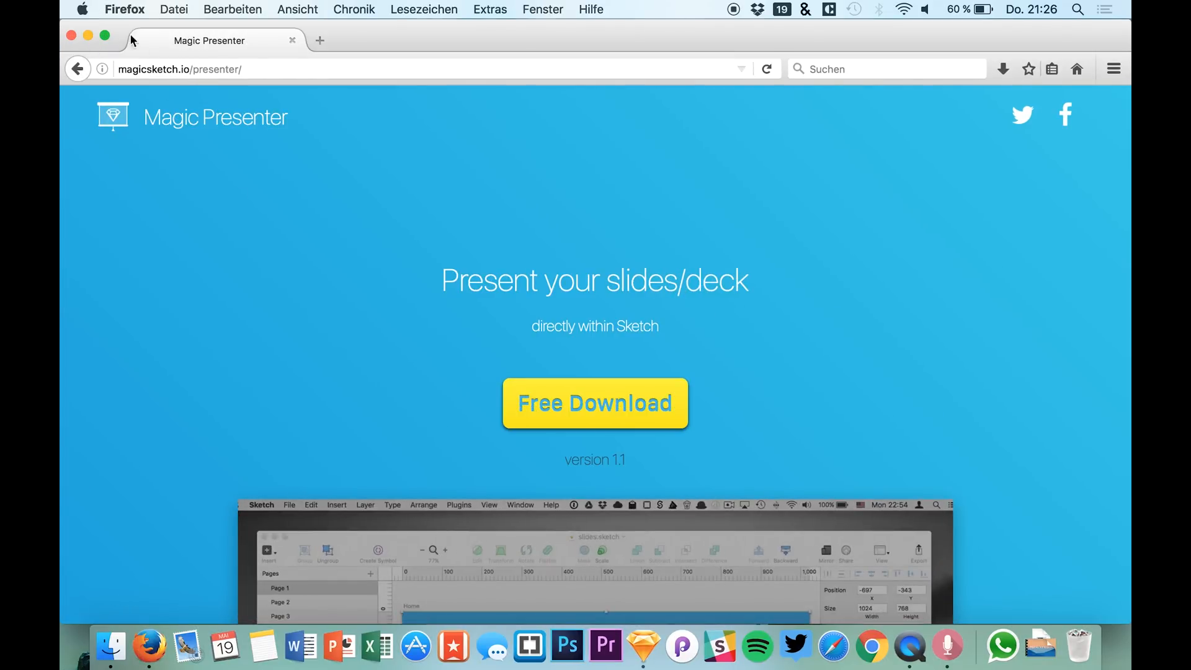
{"action": "left_click", "coordinate": [642, 646]}
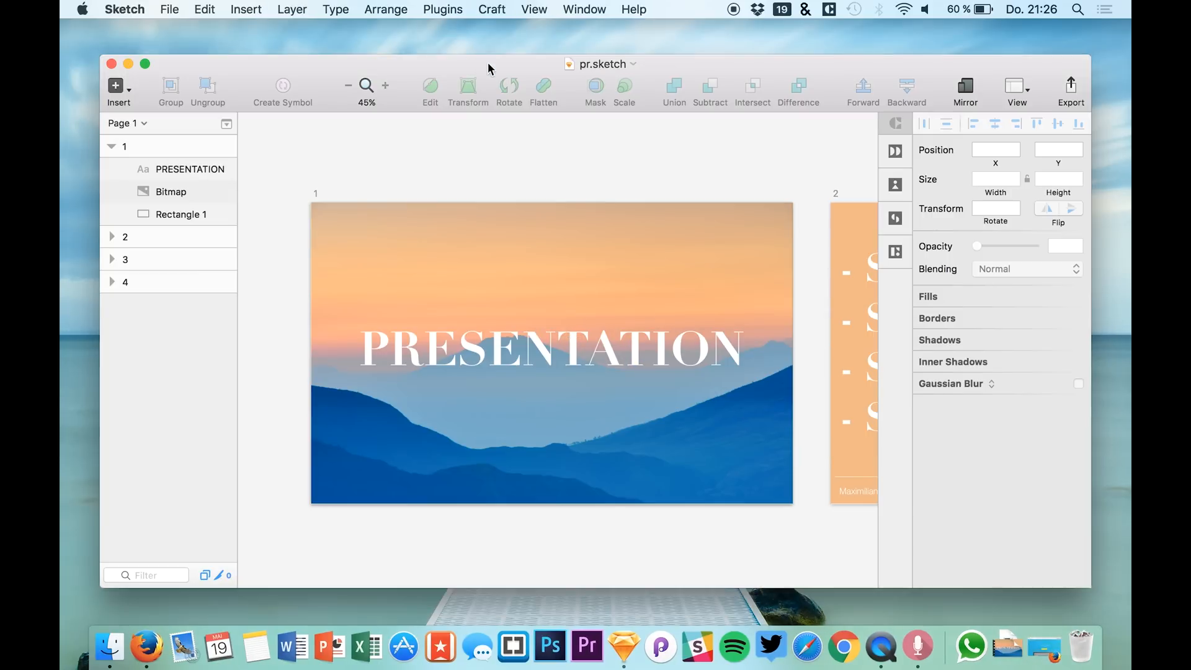
{"action": "left_click", "coordinate": [442, 9]}
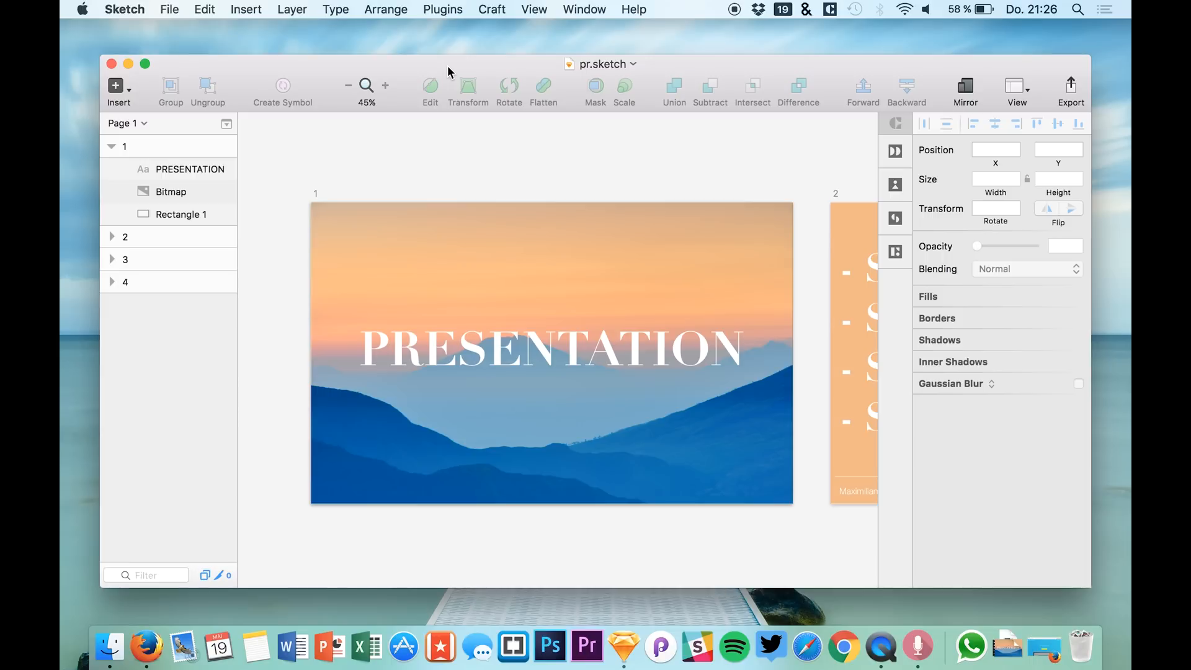
{"action": "mouse_move", "coordinate": [302, 76]}
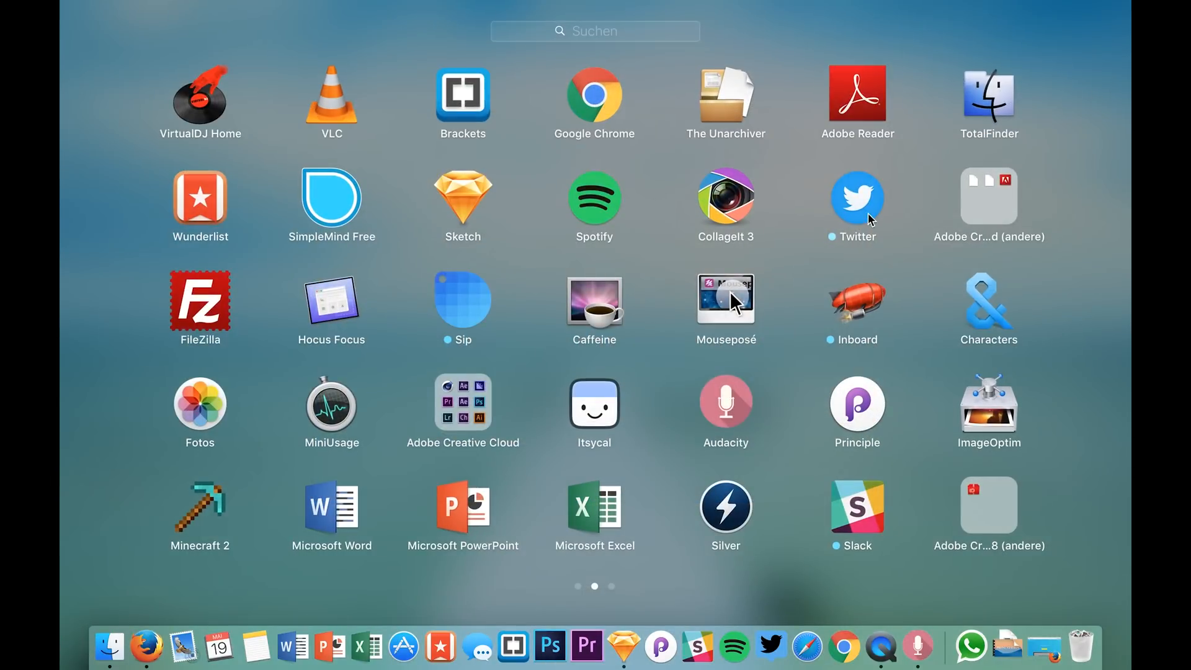
Launch the Mouseposé utility and bring the Sketch deck back into focus
{"action": "left_click", "coordinate": [463, 202]}
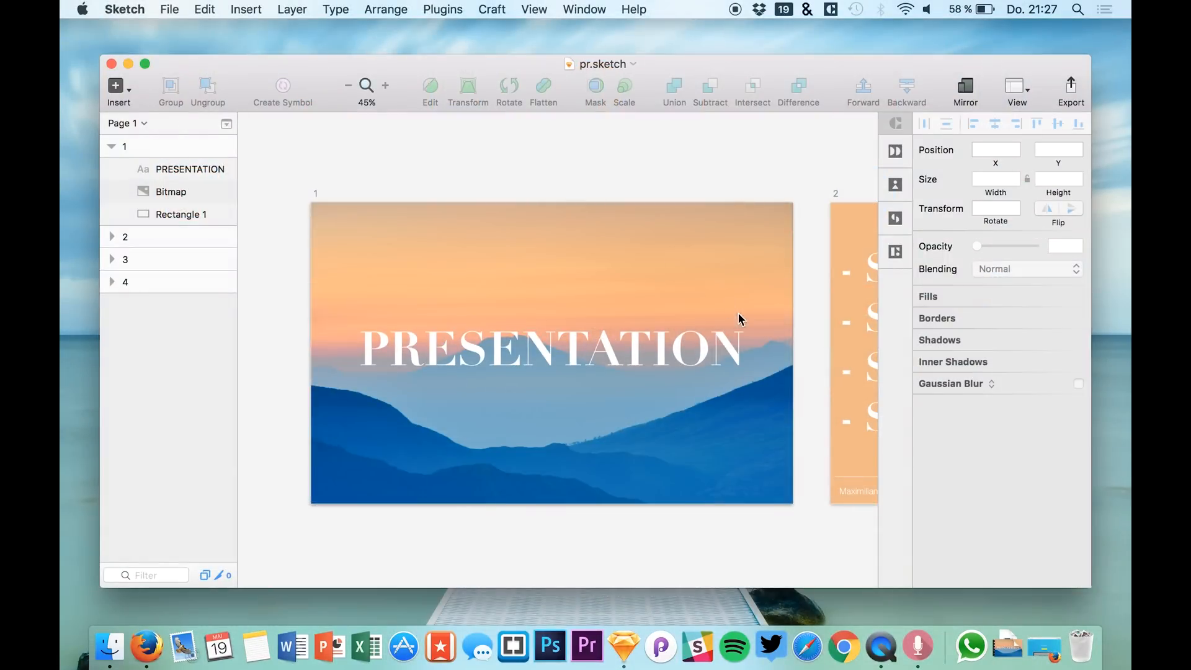
{"action": "left_click", "coordinate": [925, 647]}
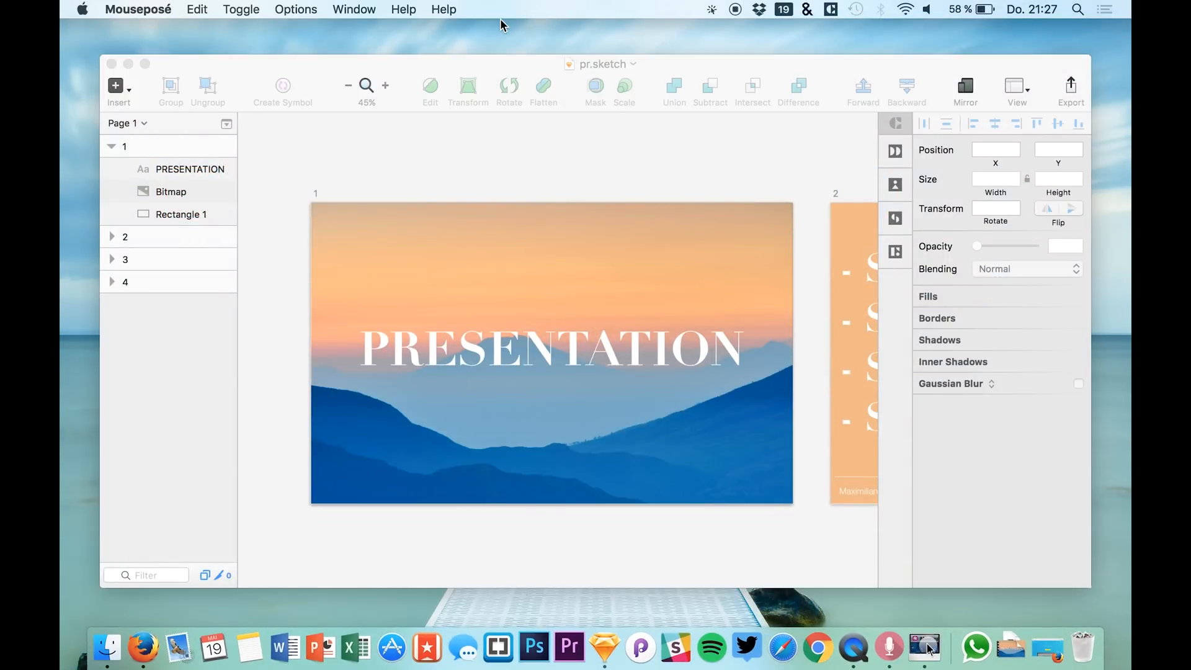
{"action": "left_click", "coordinate": [711, 10]}
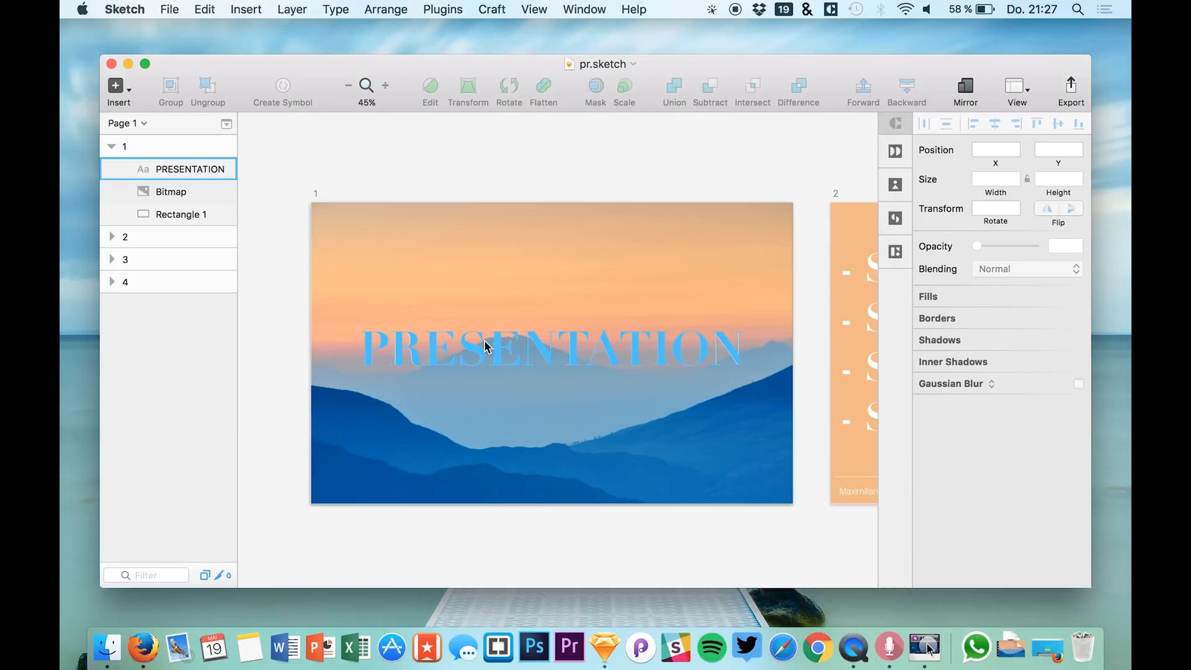
{"action": "scroll", "scroll_direction": "right", "scroll_amount": 3}
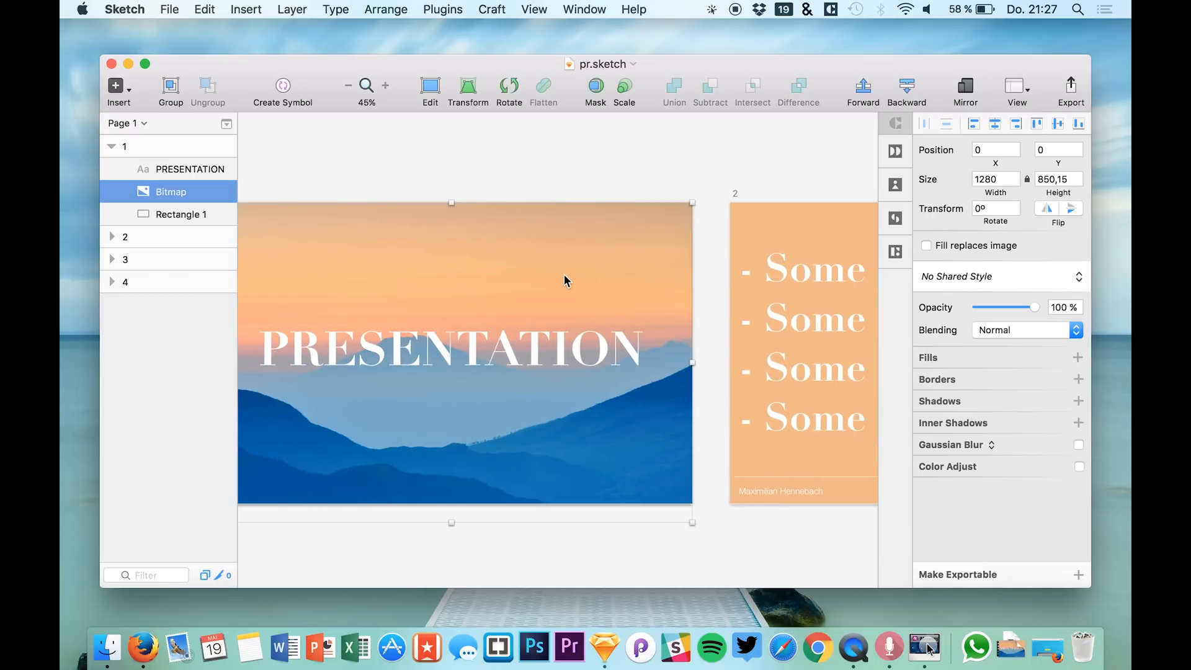
Deselect slide 1's background image and select artboard 1 in the Layers list as the starting slide
{"action": "left_click", "coordinate": [697, 165]}
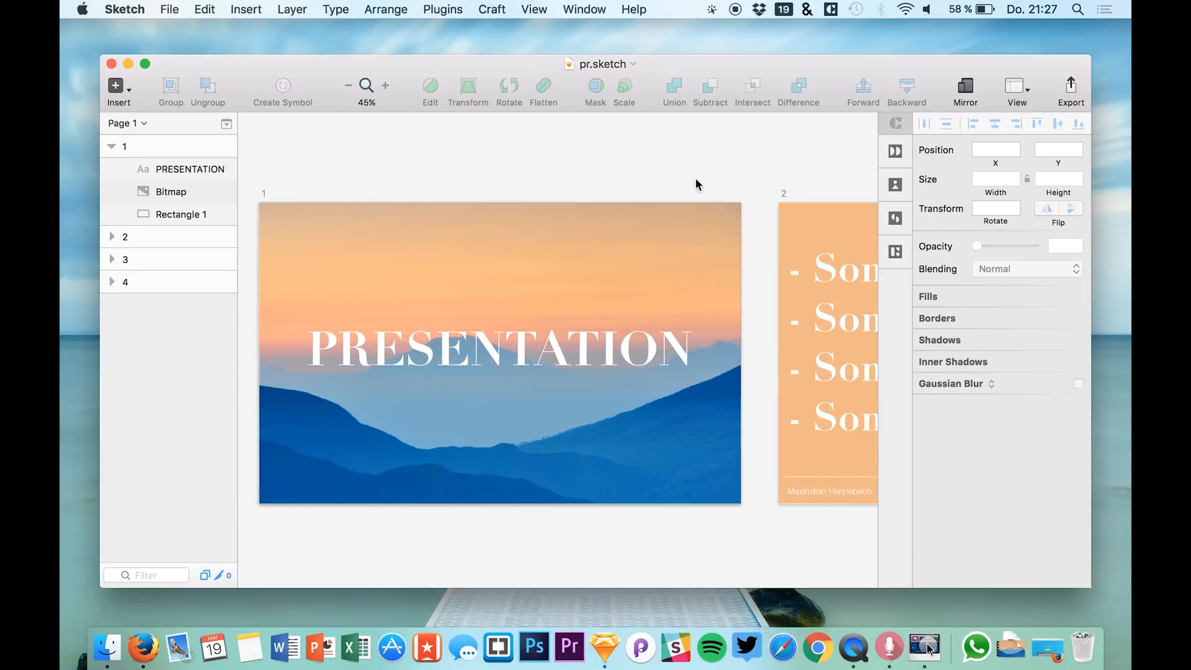
{"action": "left_click", "coordinate": [124, 146]}
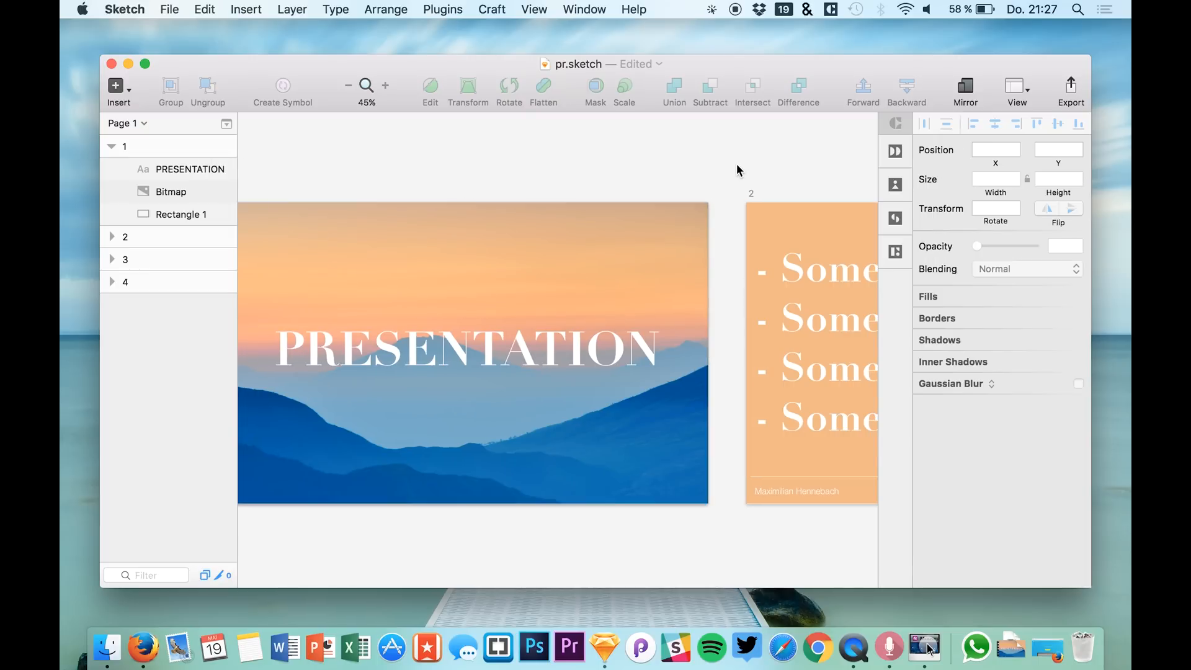
{"action": "scroll", "scroll_direction": "left", "scroll_amount": 3}
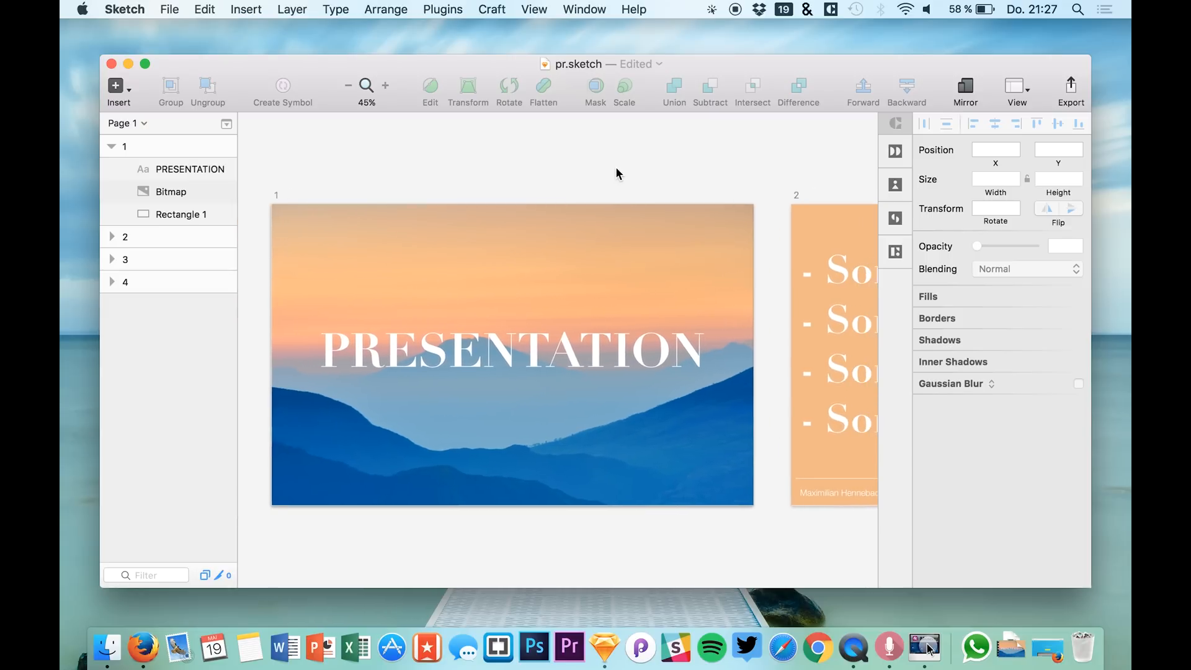
{"action": "scroll", "scroll_direction": "right", "scroll_amount": 3}
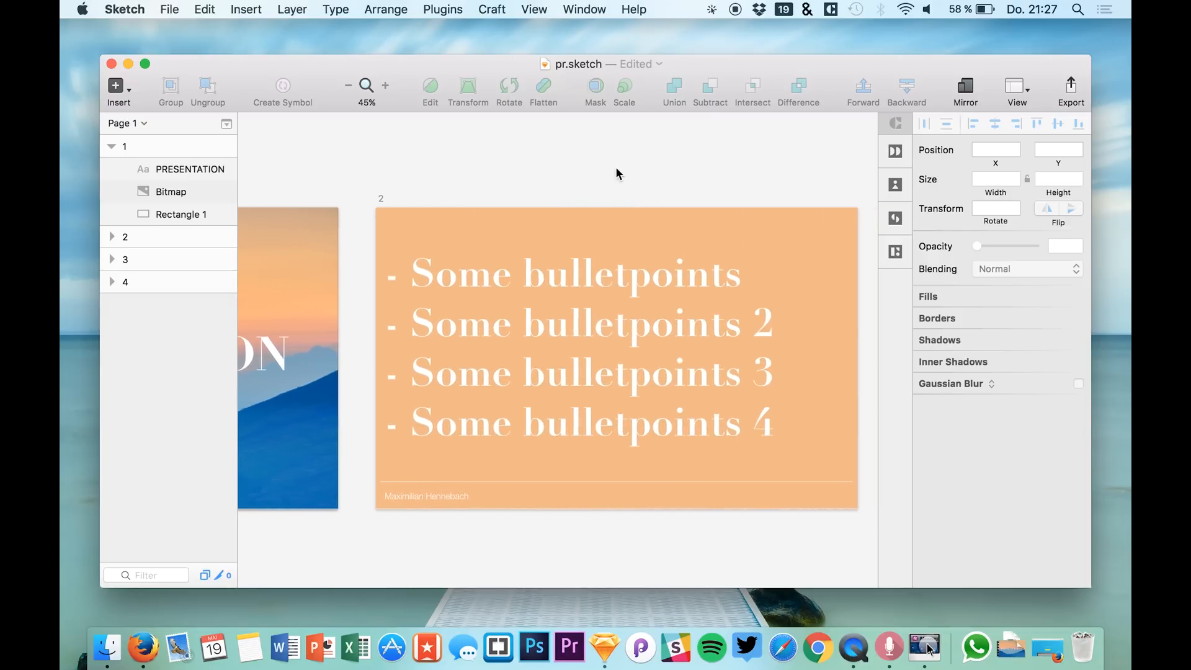
{"action": "scroll", "scroll_direction": "right", "scroll_amount": 3}
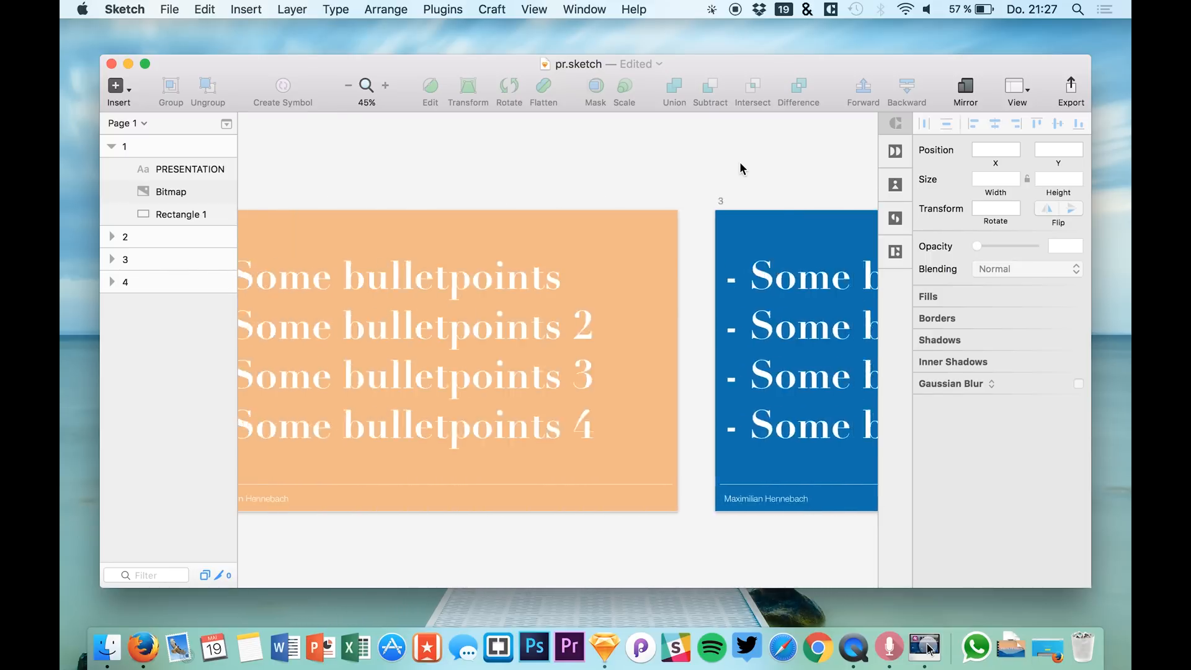
{"action": "left_click", "coordinate": [112, 146]}
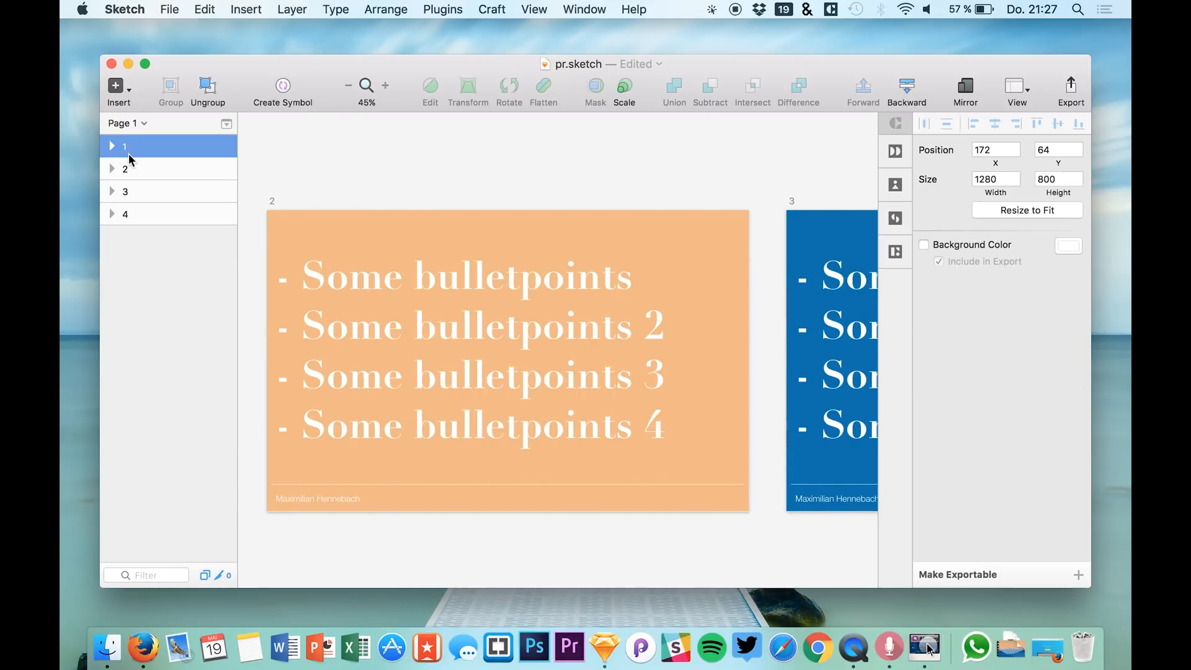
Run Magic Presenter to show the PRESENTATION title slide full-screen and move between slides
{"action": "left_click", "coordinate": [152, 213]}
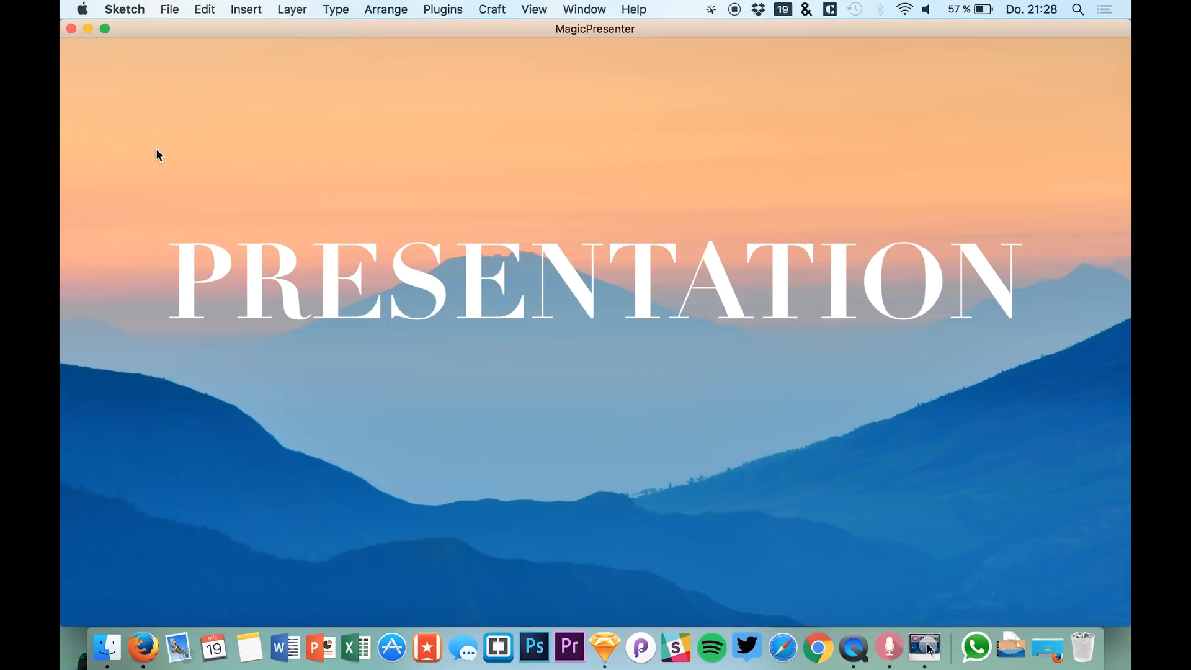
{"action": "mouse_move", "coordinate": [413, 31]}
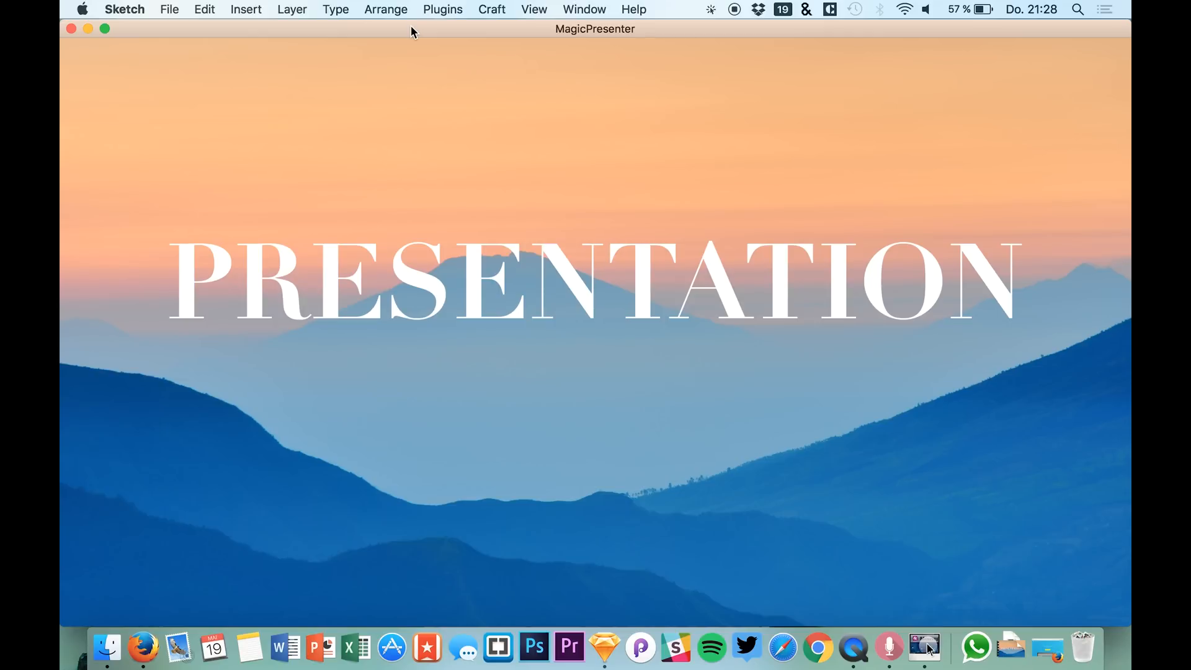
{"action": "key", "text": "cmd"}
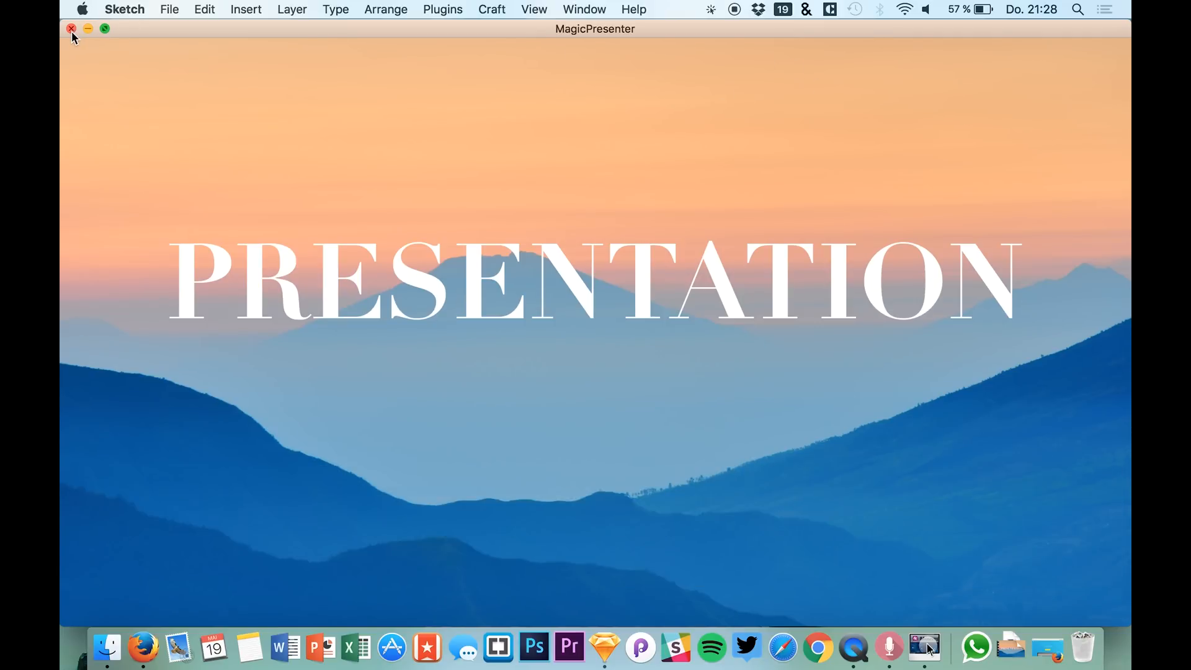
Close the presenter, export the four artboards to a PDF, review it in Preview and return to the design
{"action": "left_click", "coordinate": [169, 10]}
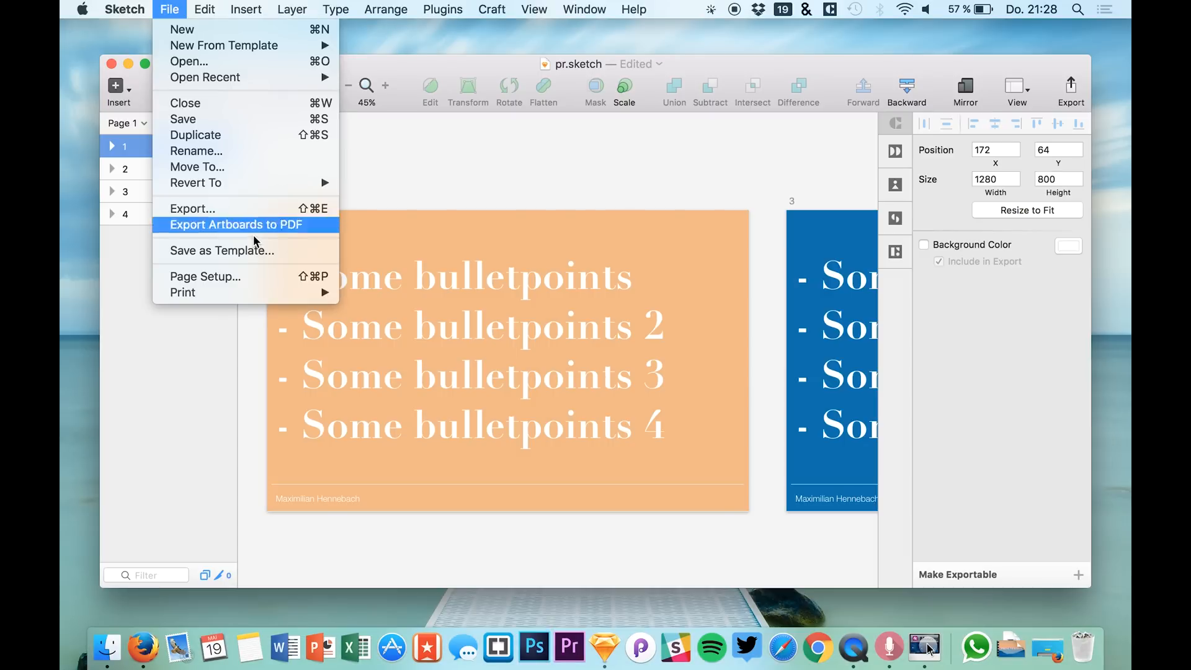
{"action": "mouse_move", "coordinate": [213, 239]}
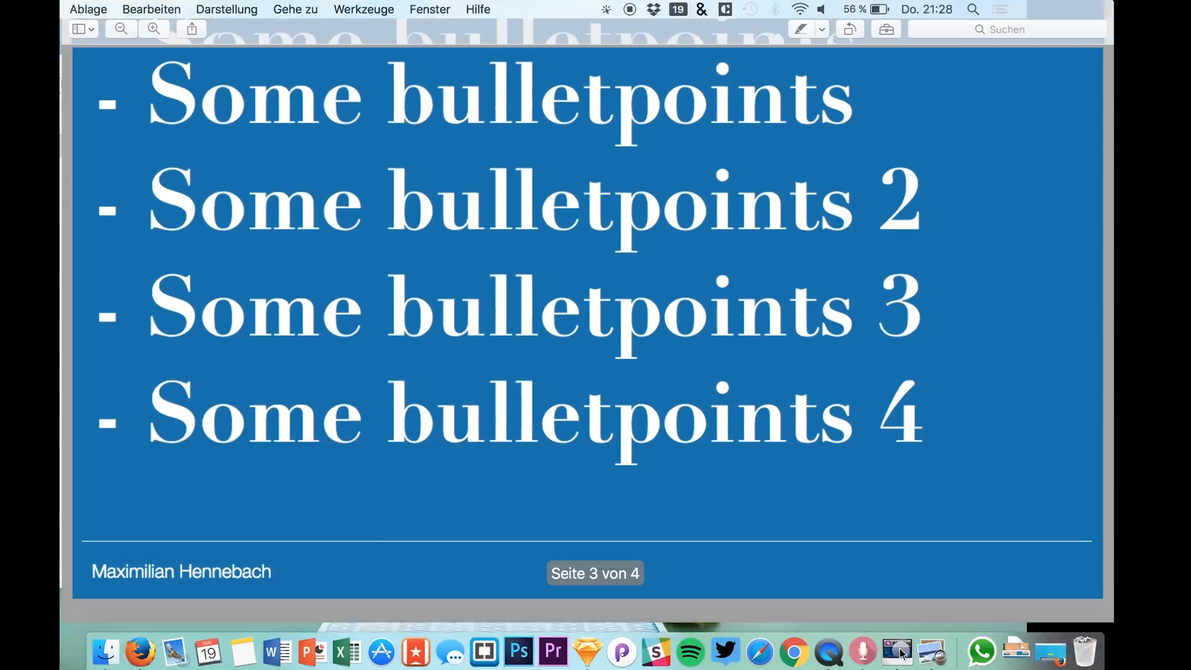
{"action": "left_click", "coordinate": [586, 649]}
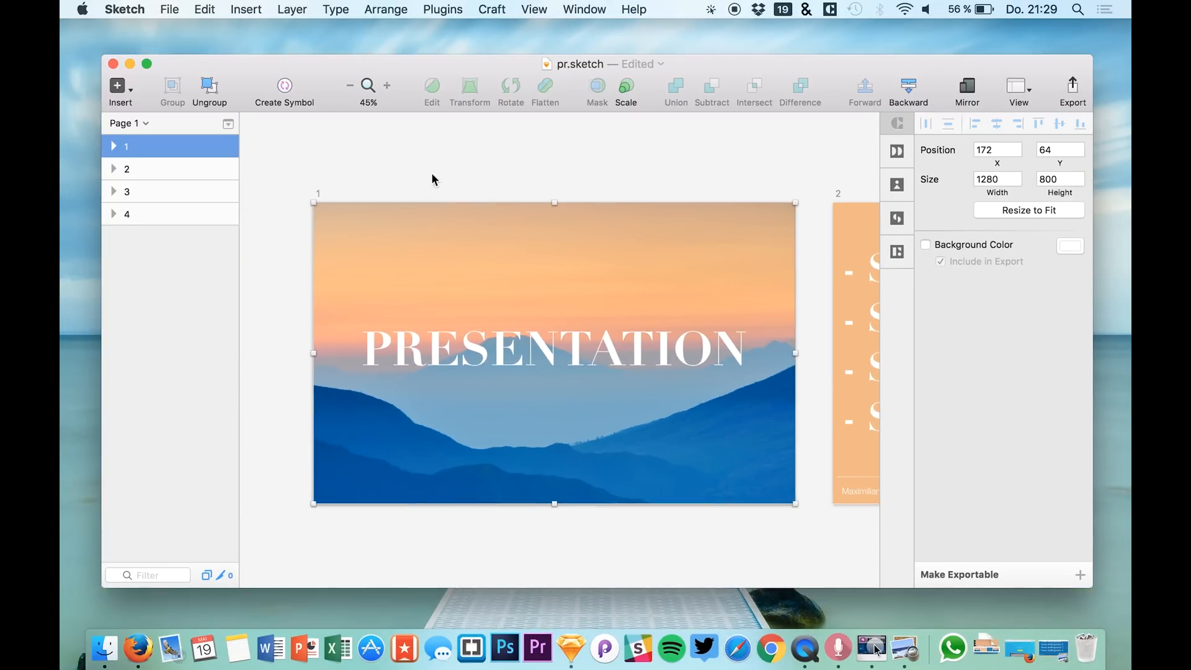
{"action": "left_click", "coordinate": [463, 250]}
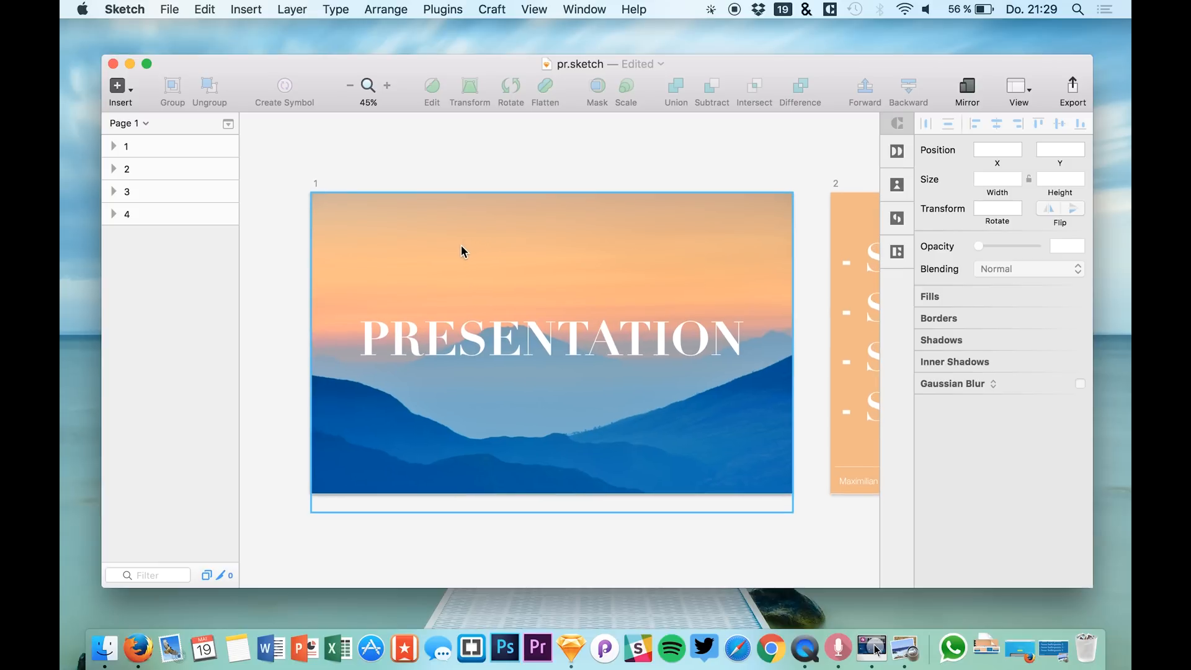
{"action": "mouse_move", "coordinate": [618, 307]}
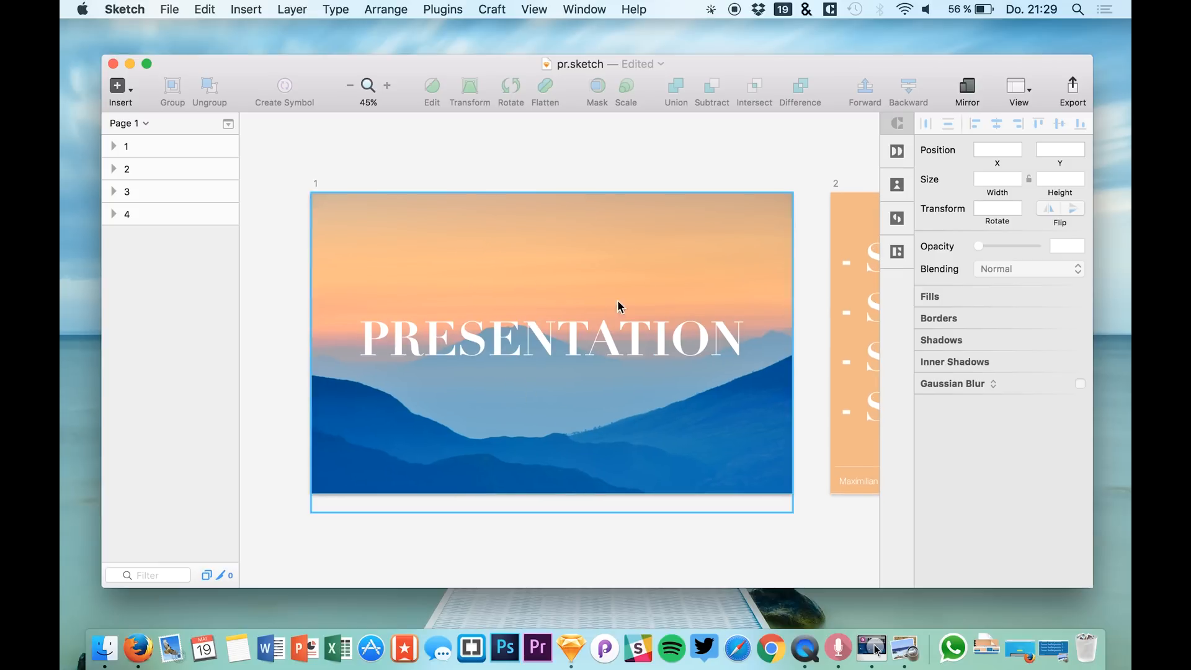
{"action": "left_click", "coordinate": [680, 170]}
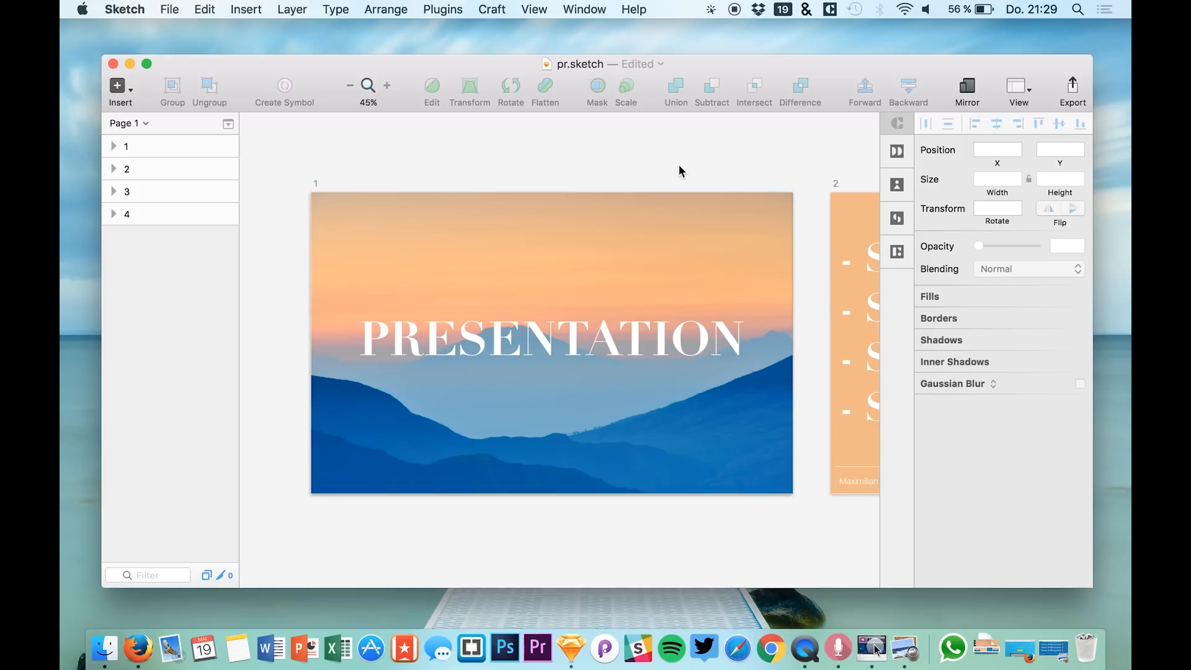
{"action": "mouse_move", "coordinate": [133, 627]}
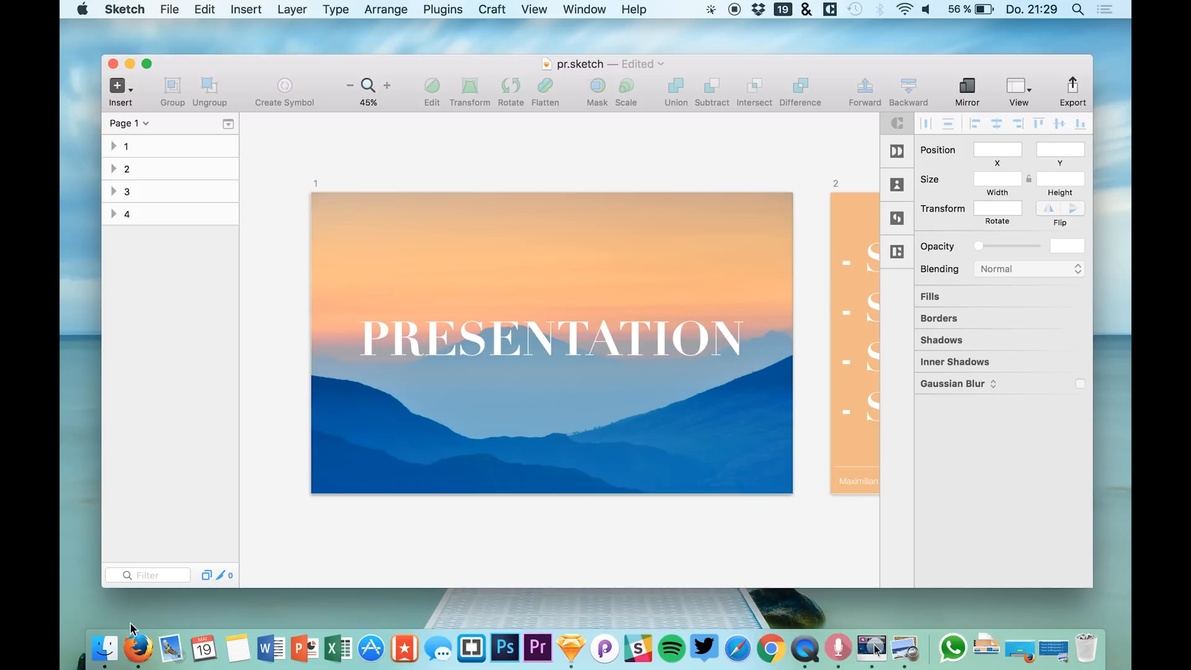
{"action": "left_click", "coordinate": [138, 648]}
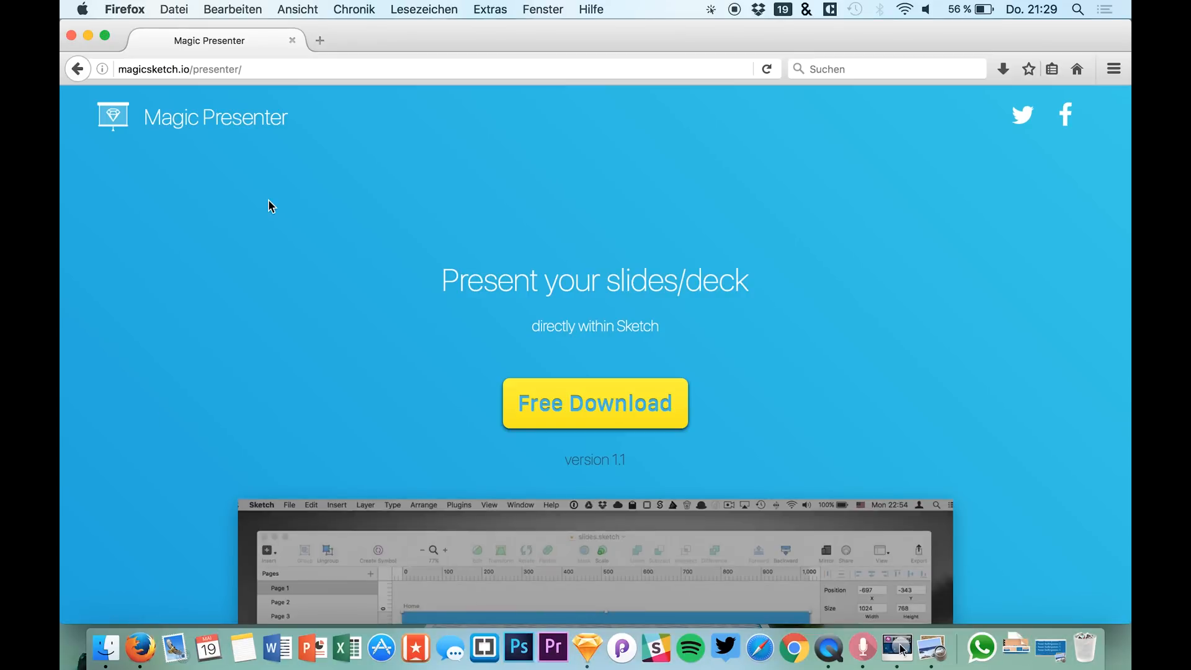
{"action": "scroll", "scroll_direction": "down", "scroll_amount": 3}
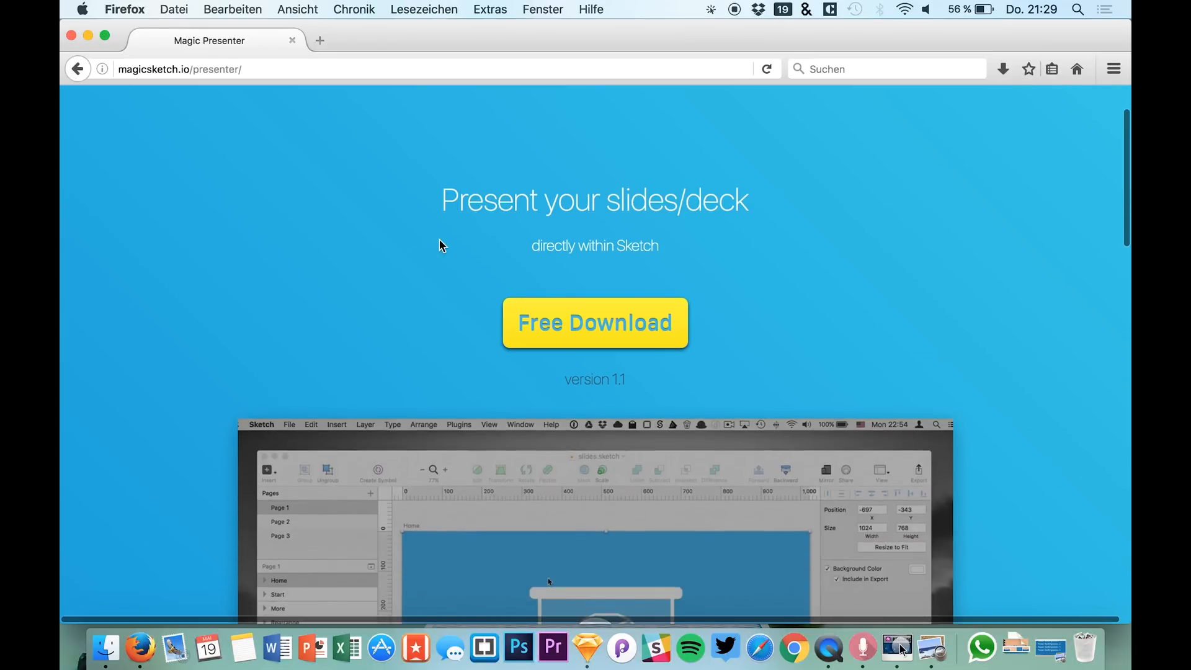
{"action": "scroll", "scroll_direction": "up", "scroll_amount": 3}
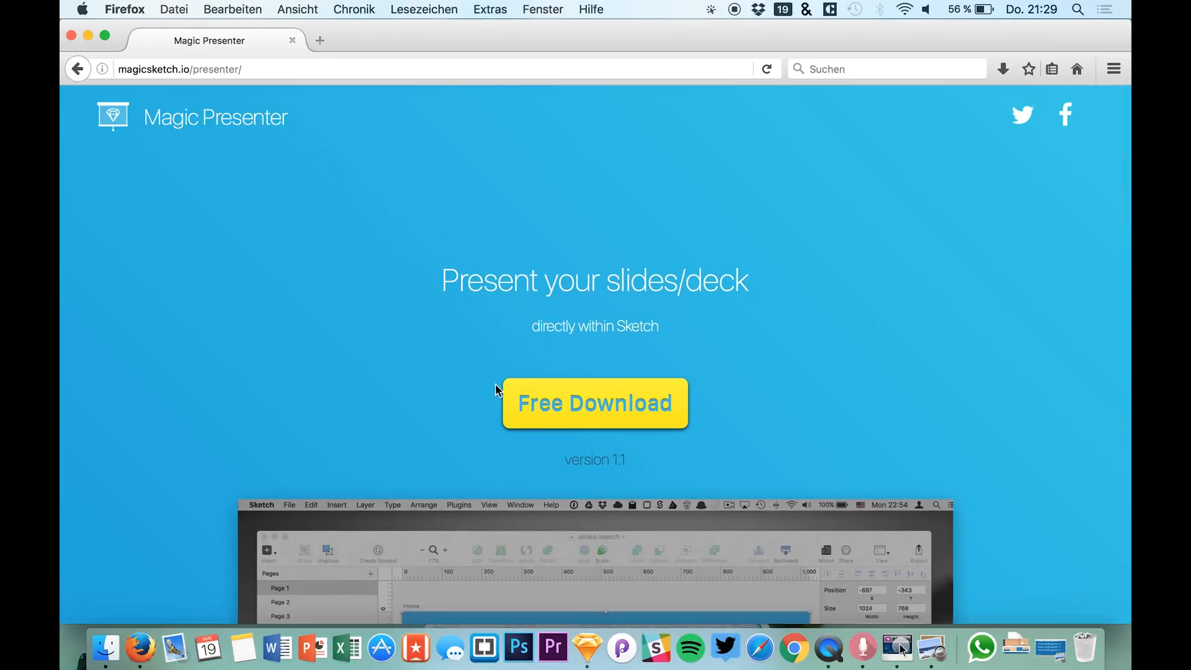
{"action": "left_click", "coordinate": [588, 647]}
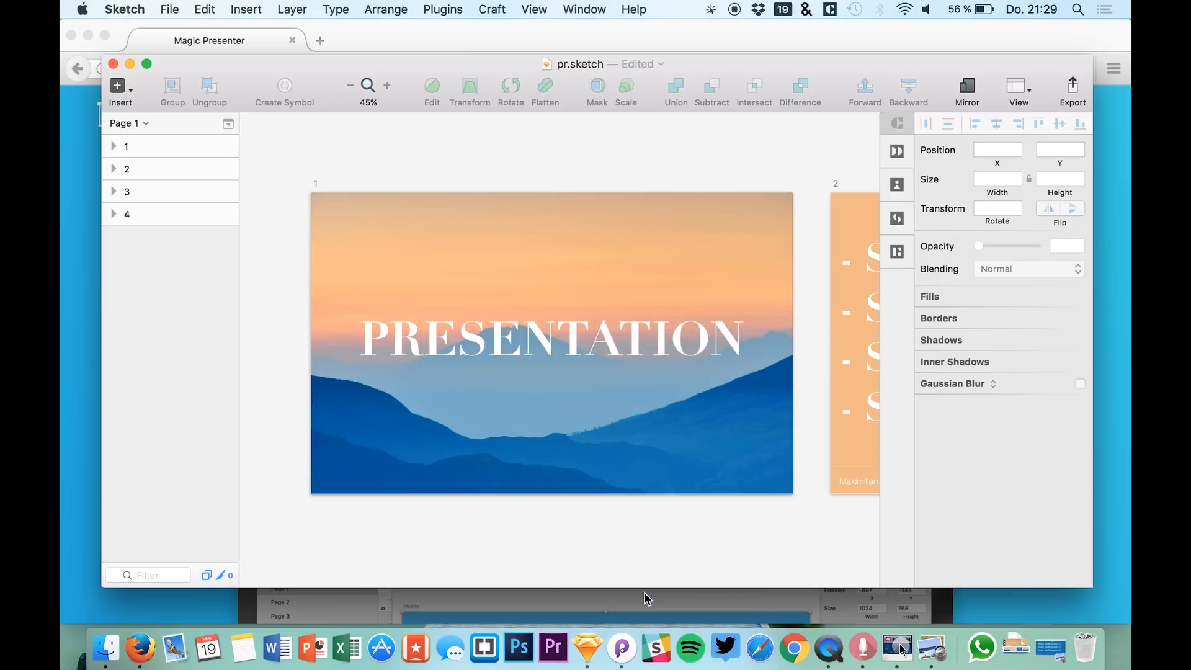
{"action": "mouse_move", "coordinate": [62, 126]}
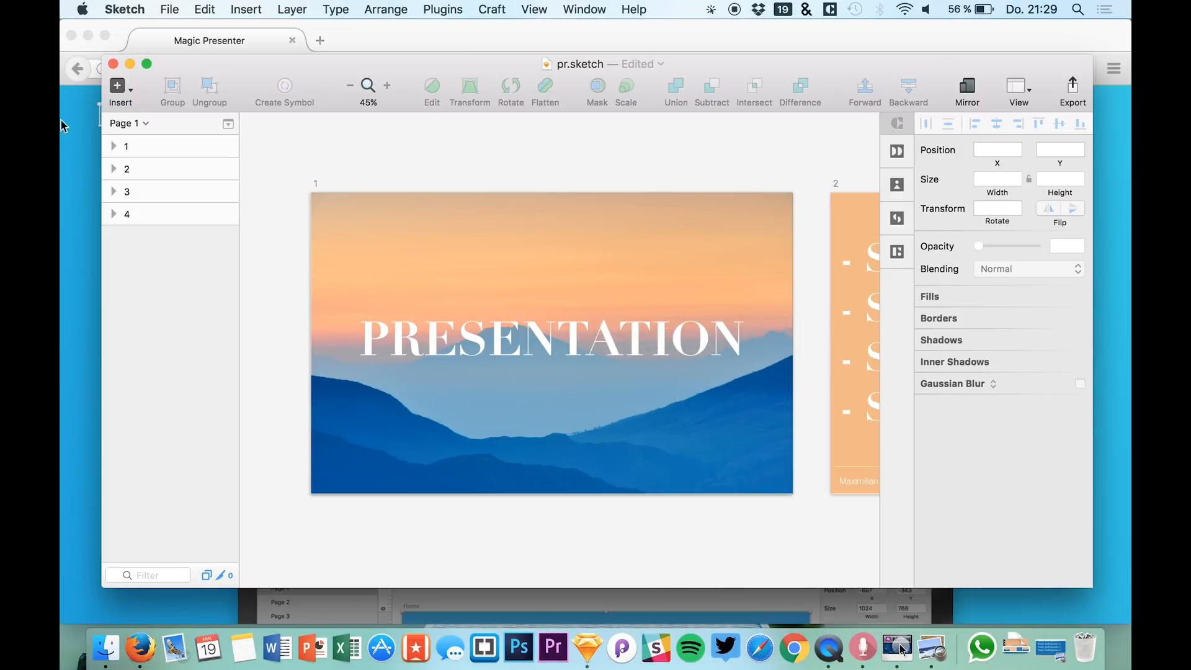